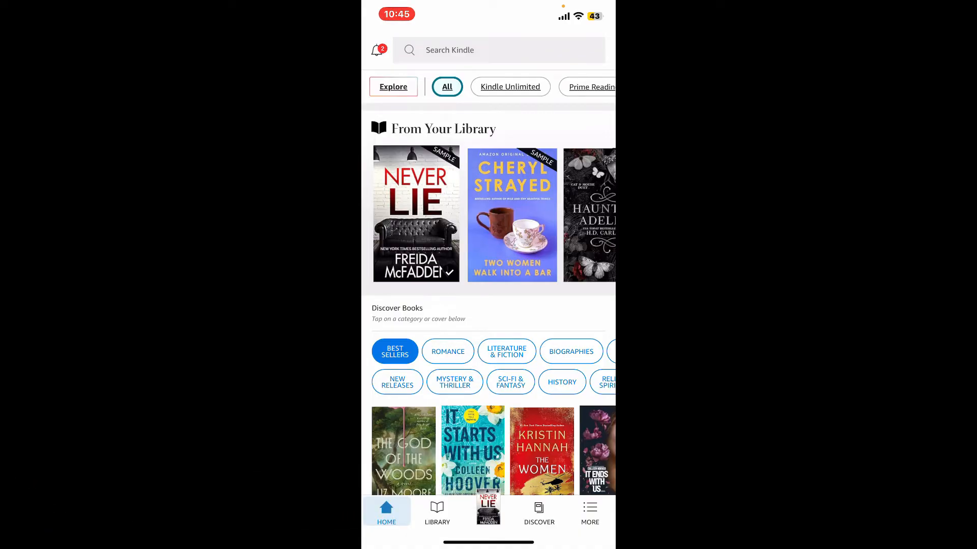
- Recommend Haunting Adeline from the library so the share sheet appears, scrolled toward Messenger
key(home)
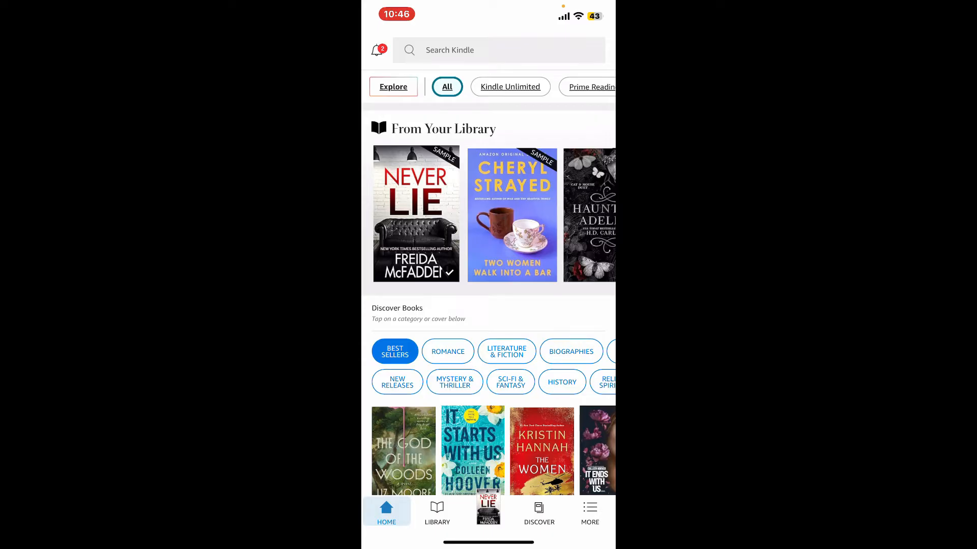
click(416, 214)
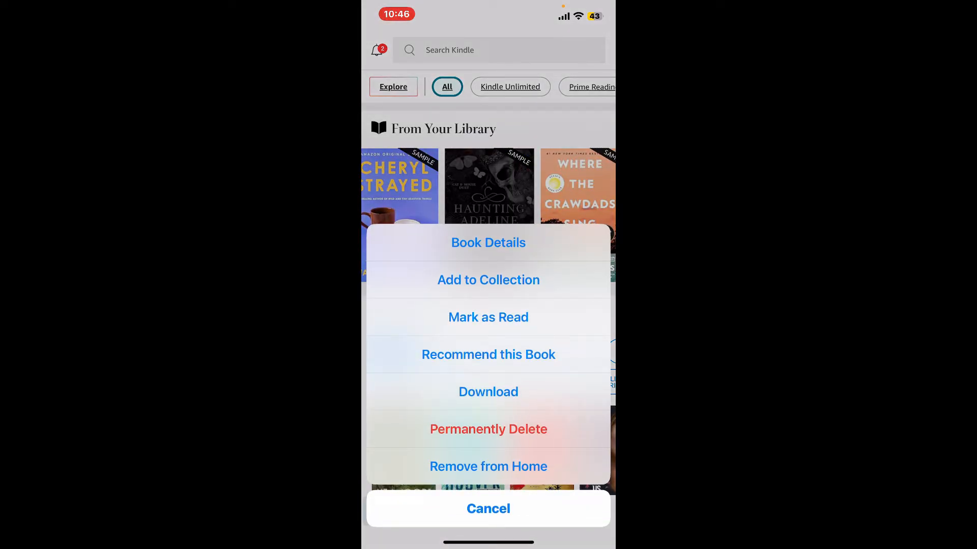
click(487, 509)
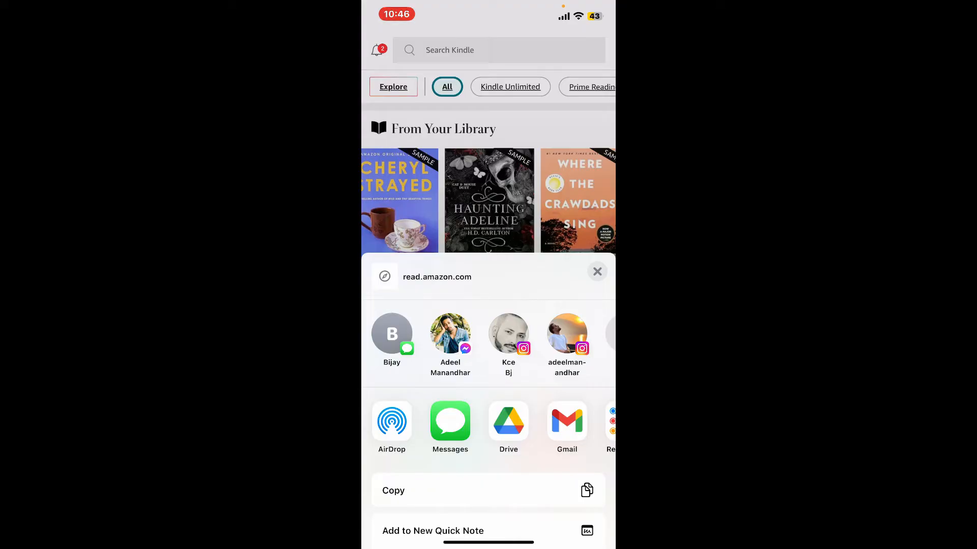
scroll(left, 3)
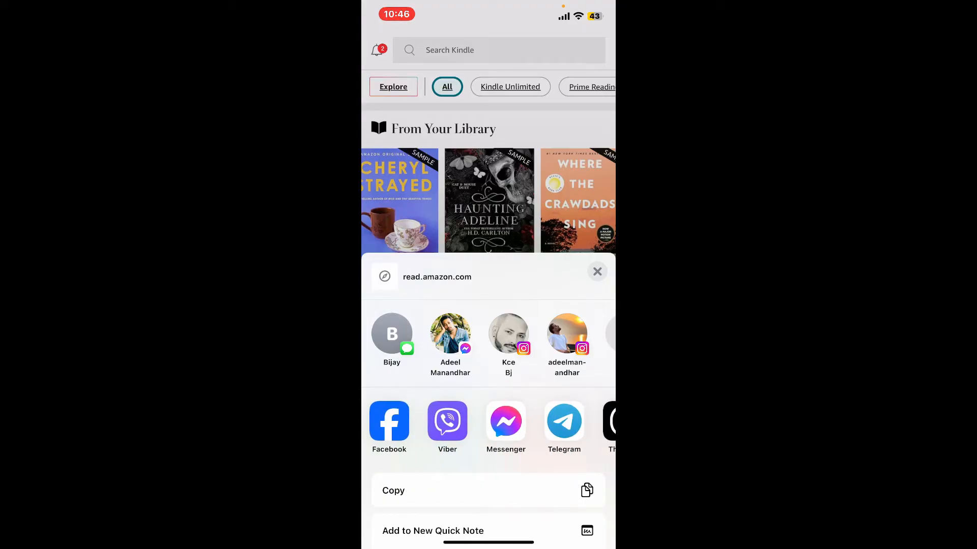
- Send the Haunting Adeline link to the chosen contact through Messenger
click(506, 421)
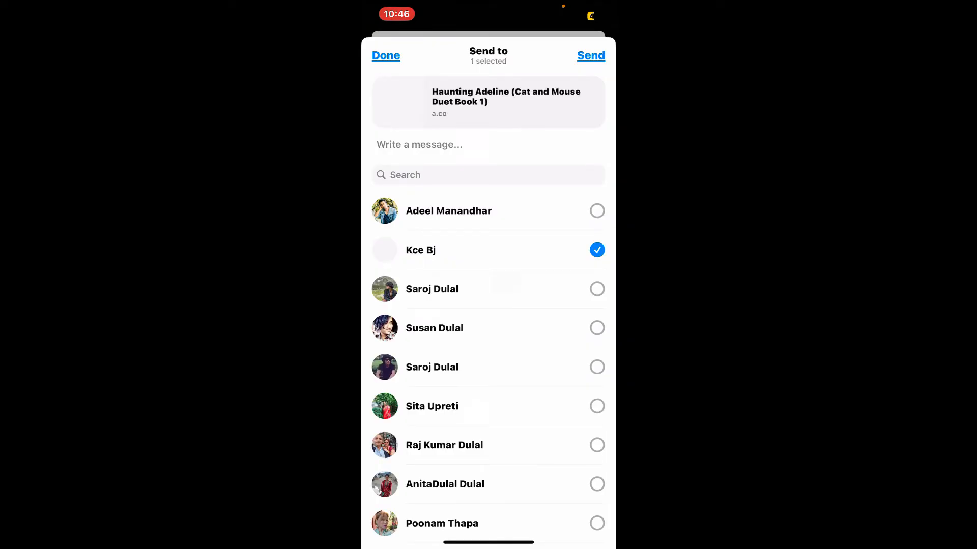
click(385, 55)
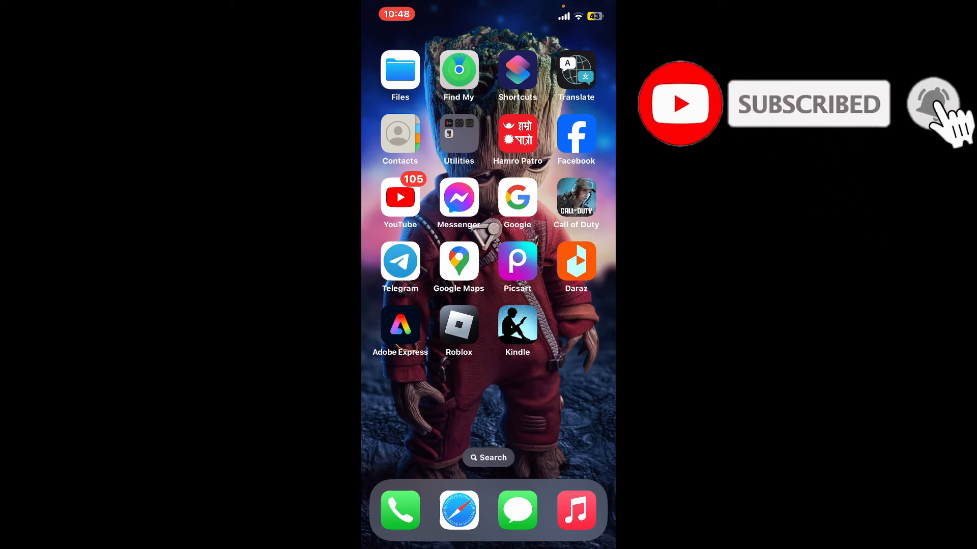
click(933, 104)
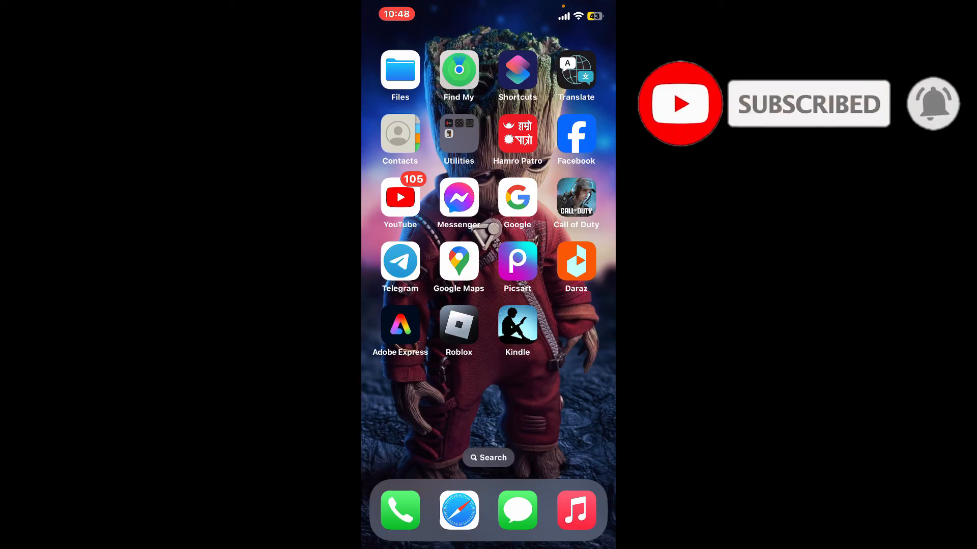